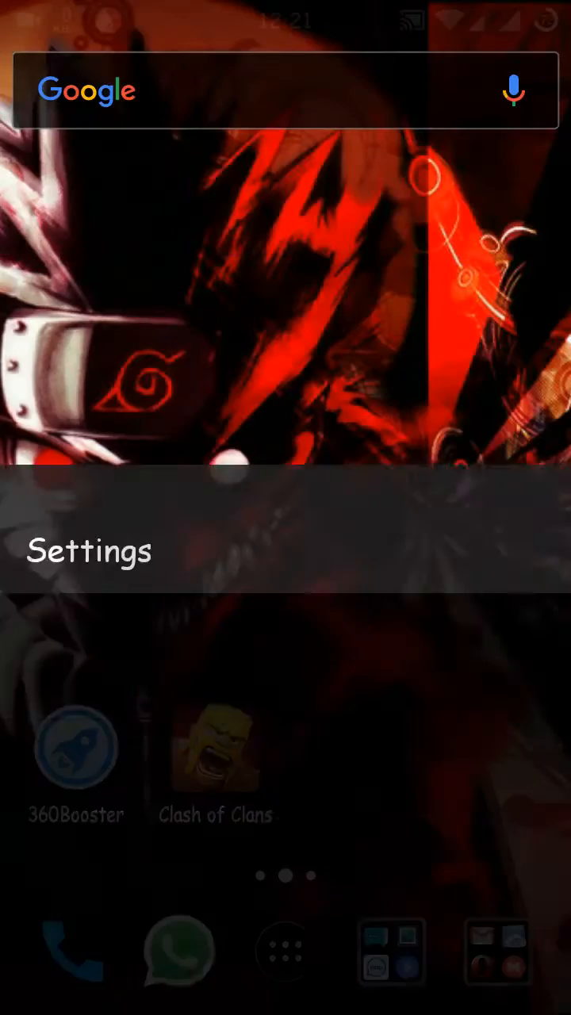
Reach About phone in Settings and review CyanogenMod 12.1, Android 5.1.1, kernel and build entries.
{"action": "left_click", "coordinate": [88, 552]}
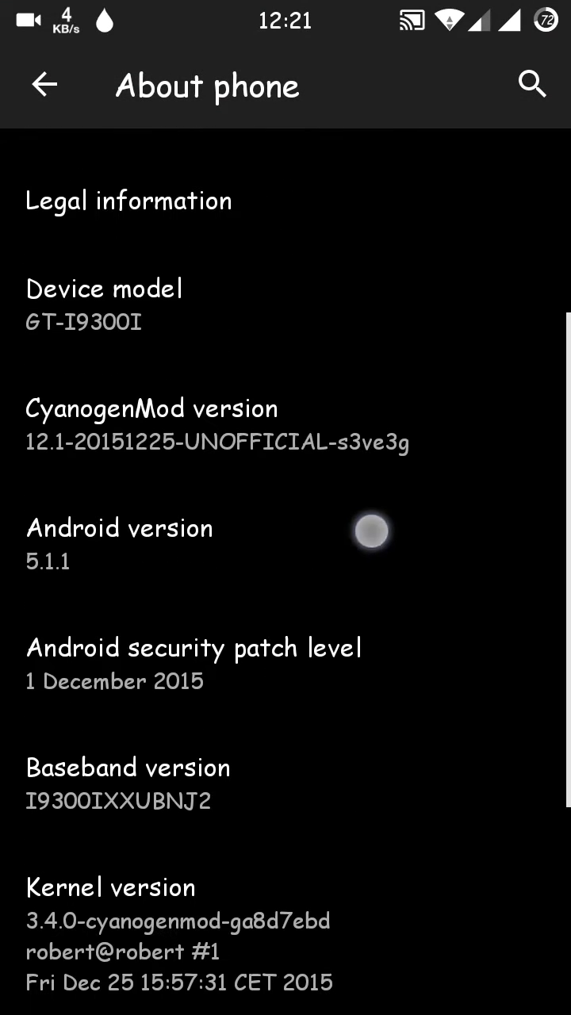
{"action": "scroll", "scroll_direction": "down", "scroll_amount": 3}
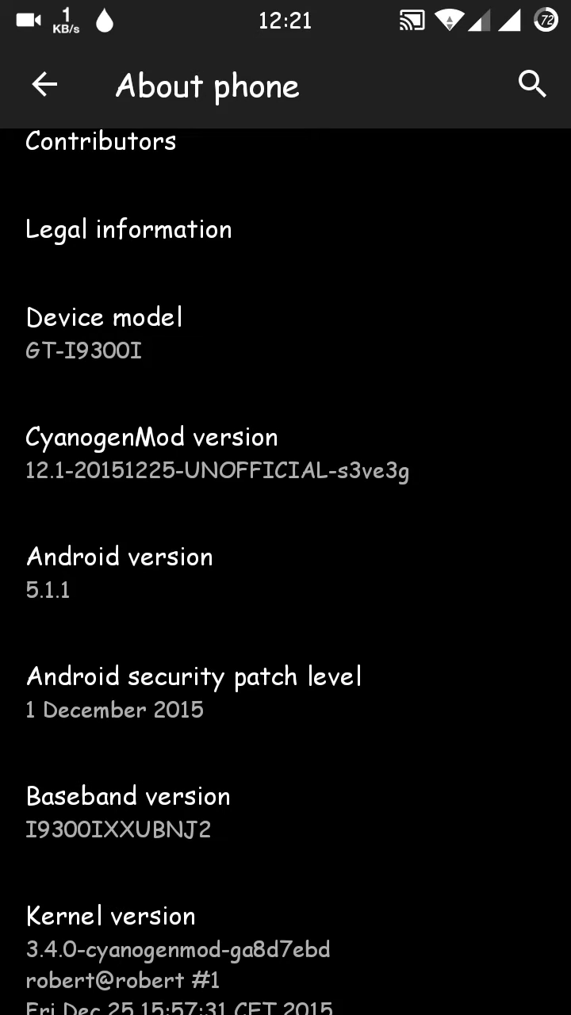
{"action": "scroll", "scroll_direction": "down", "scroll_amount": 3}
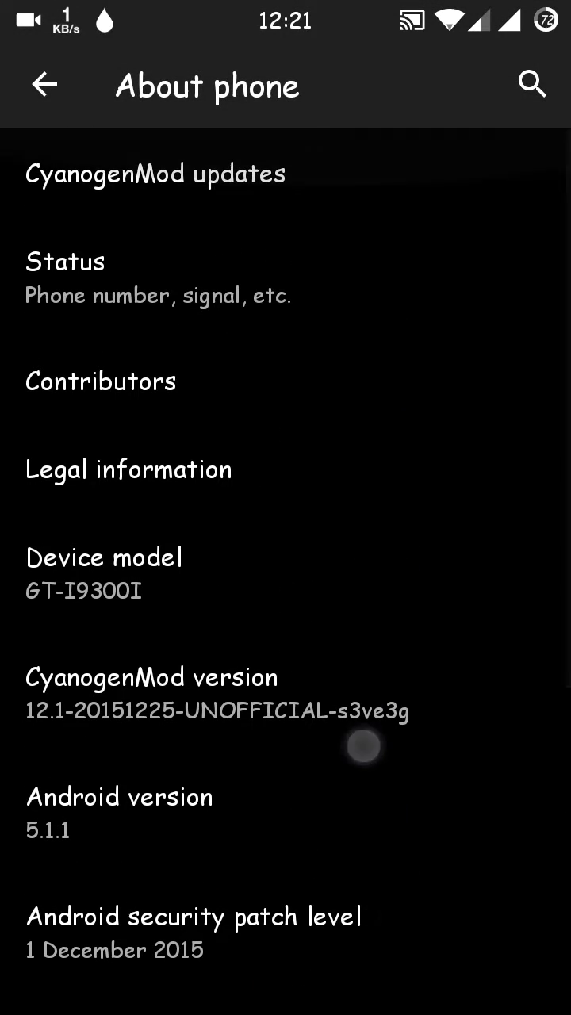
{"action": "scroll", "scroll_direction": "down", "scroll_amount": 3}
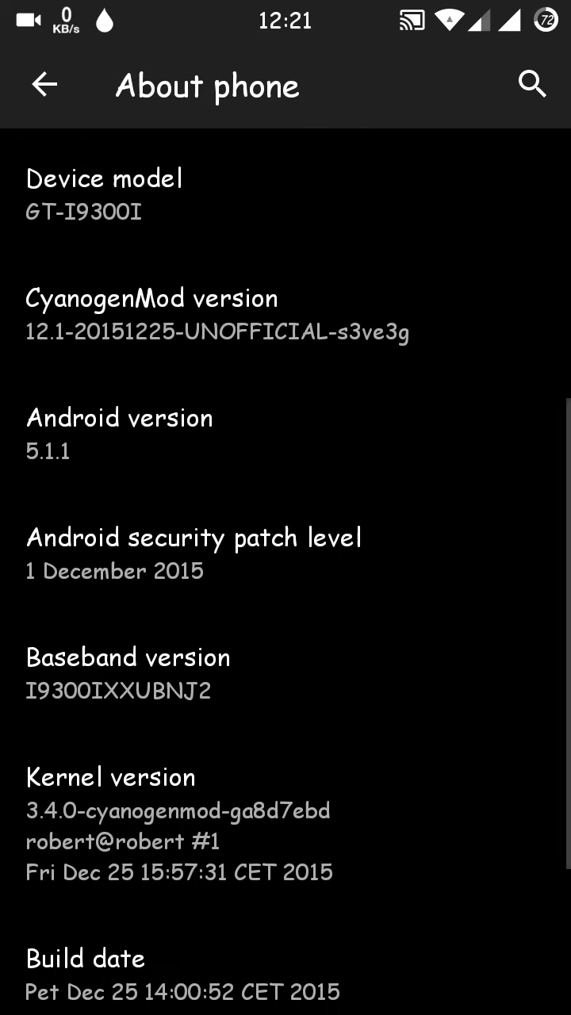
{"action": "scroll", "scroll_direction": "down", "scroll_amount": 3}
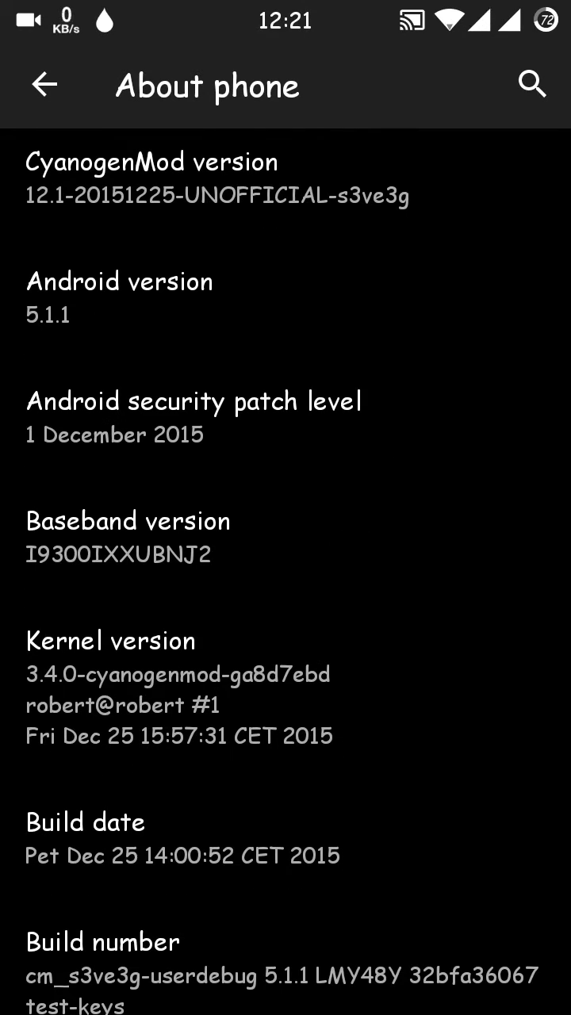
{"action": "scroll", "scroll_direction": "down", "scroll_amount": 3}
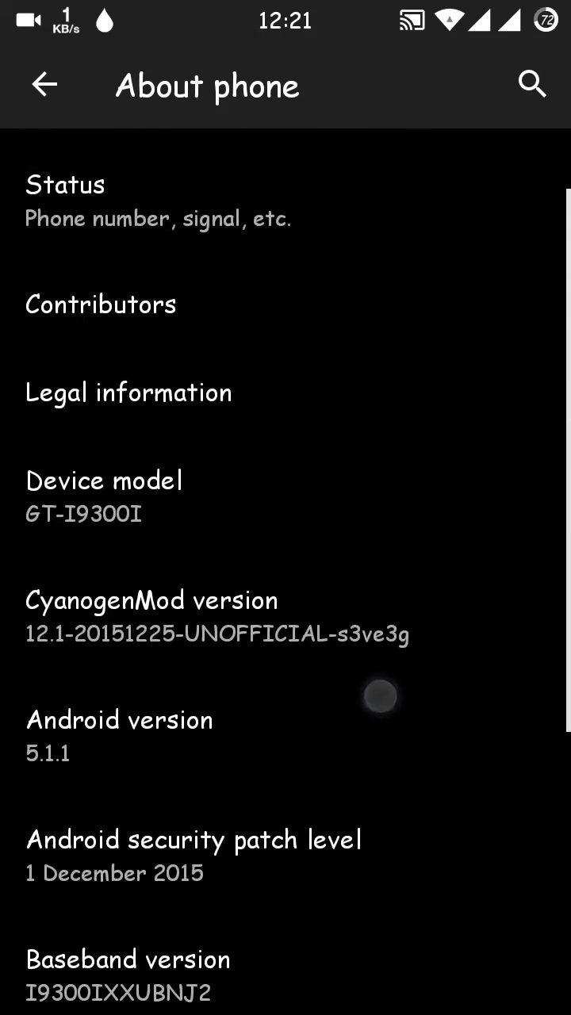
{"action": "scroll", "scroll_direction": "down", "scroll_amount": 3}
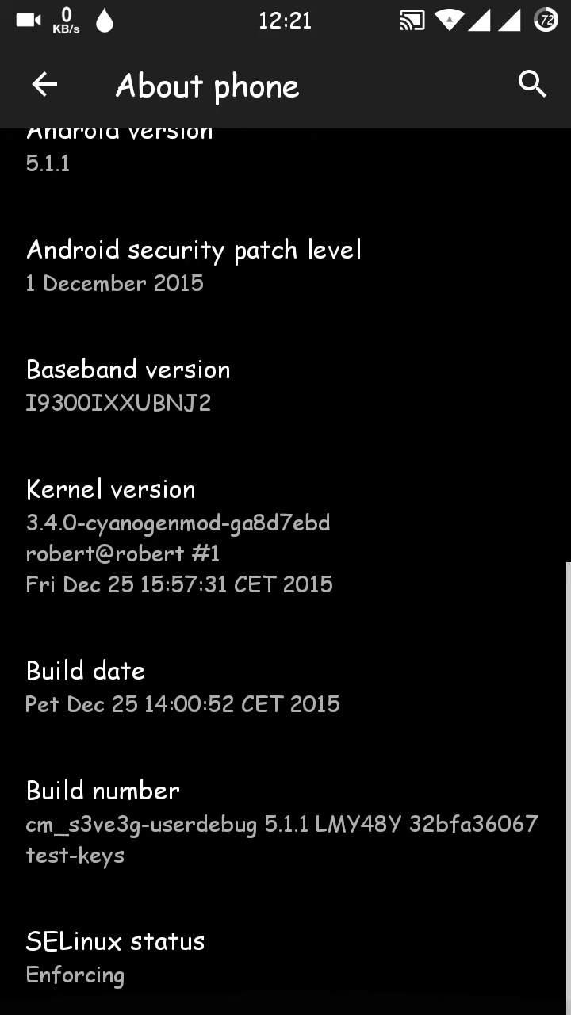
Trigger the 'developer settings already enabled' toast via Build number, then leave for the home screen.
{"action": "left_click", "coordinate": [45, 86]}
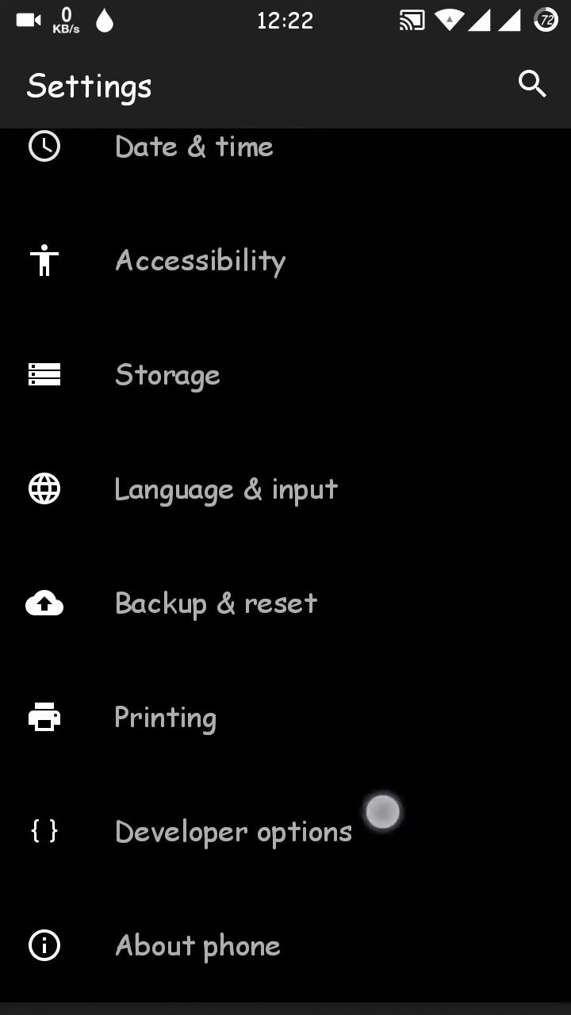
{"action": "left_click", "coordinate": [196, 945]}
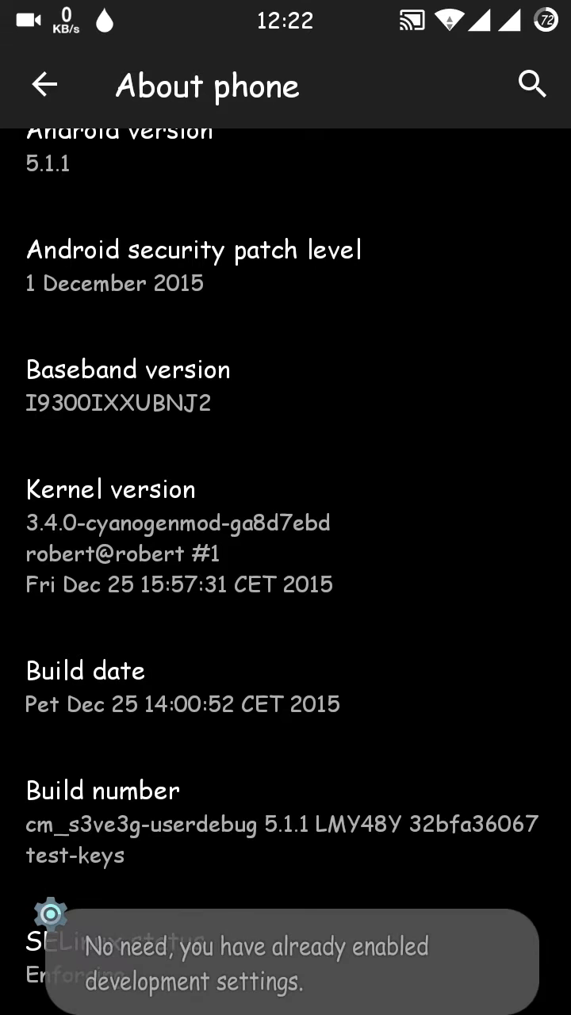
{"action": "left_click", "coordinate": [45, 86]}
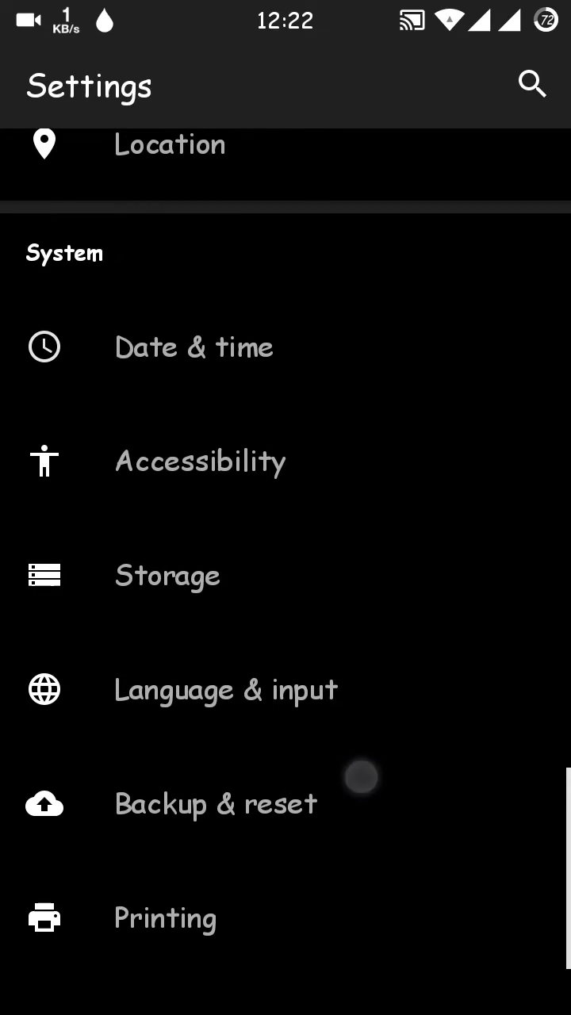
{"action": "scroll", "scroll_direction": "down", "scroll_amount": 3}
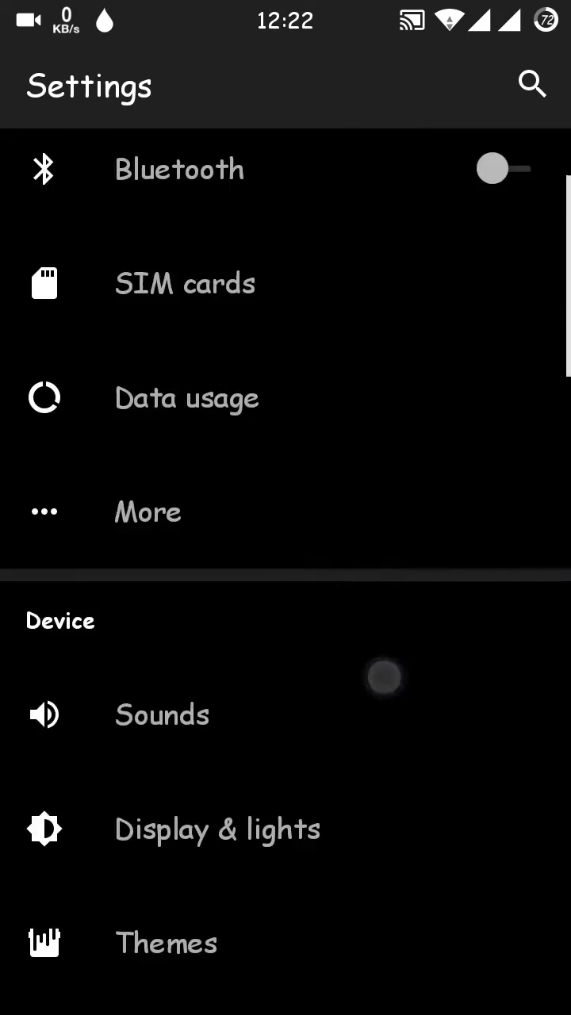
{"action": "scroll", "scroll_direction": "down", "scroll_amount": 3}
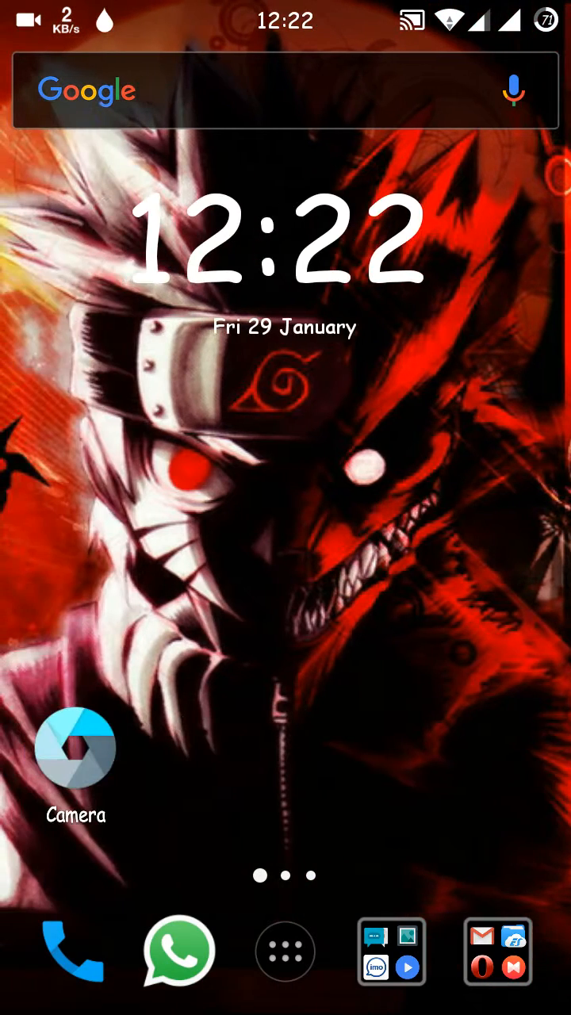
Launch Settings from the home screen, landing on the wireless and networks section.
{"action": "left_click", "coordinate": [74, 749]}
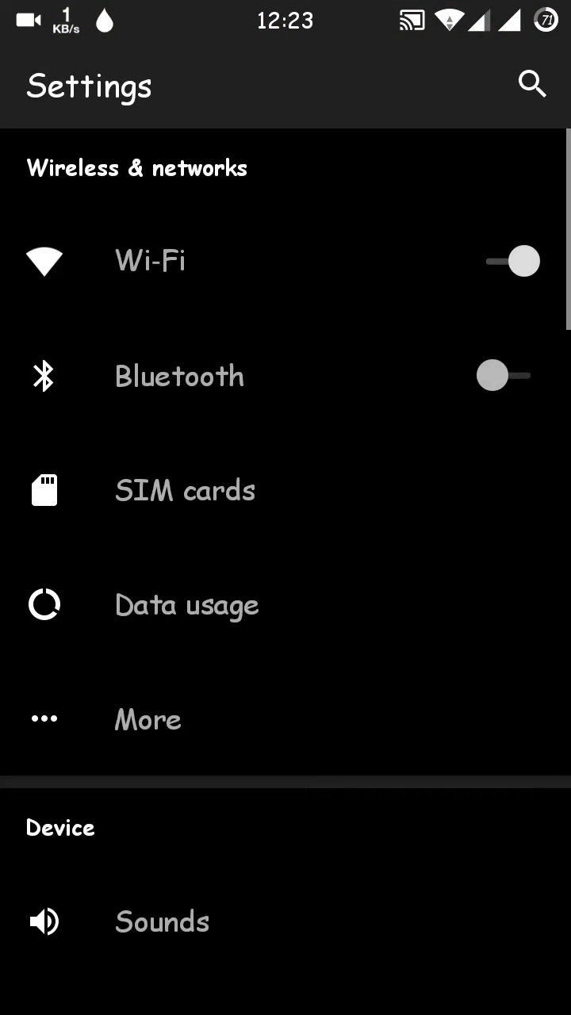
Compose a new message and test the keyboard with the text 'hsisgys'.
{"action": "left_click", "coordinate": [184, 490]}
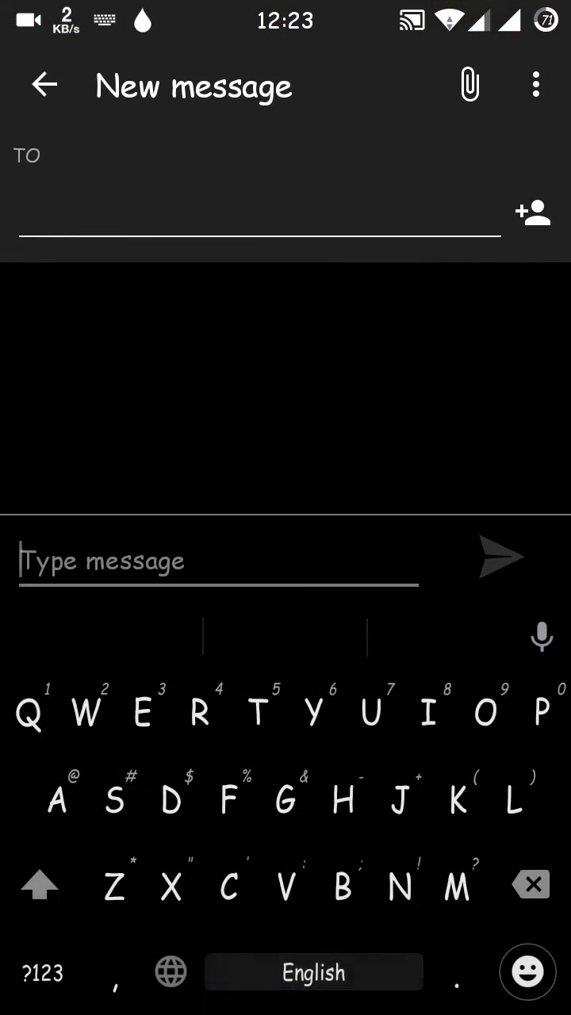
{"action": "left_click", "coordinate": [370, 711]}
{"action": "type", "text": "Ggshshusyysb"}
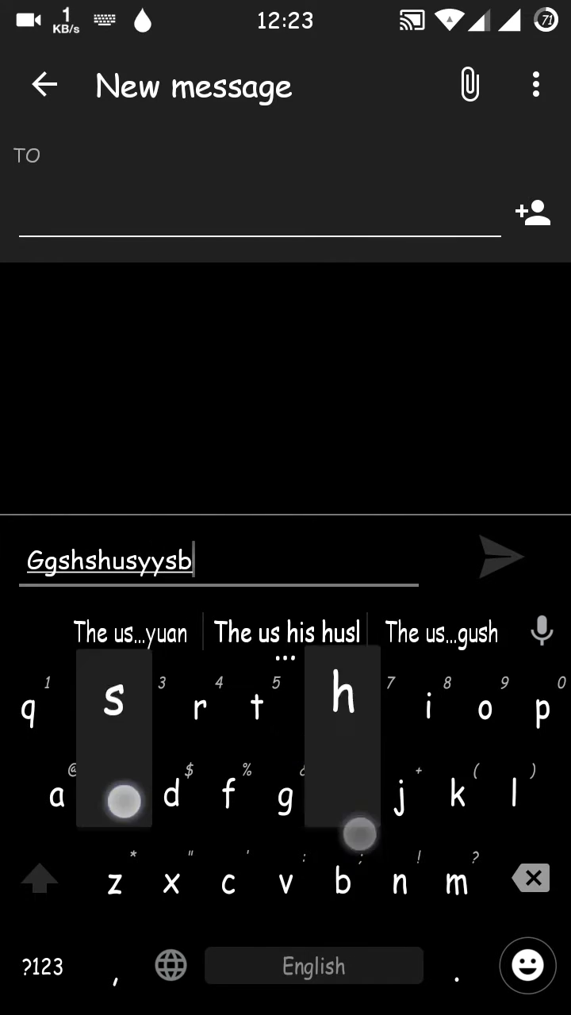
{"action": "type", "text": "hsisgys"}
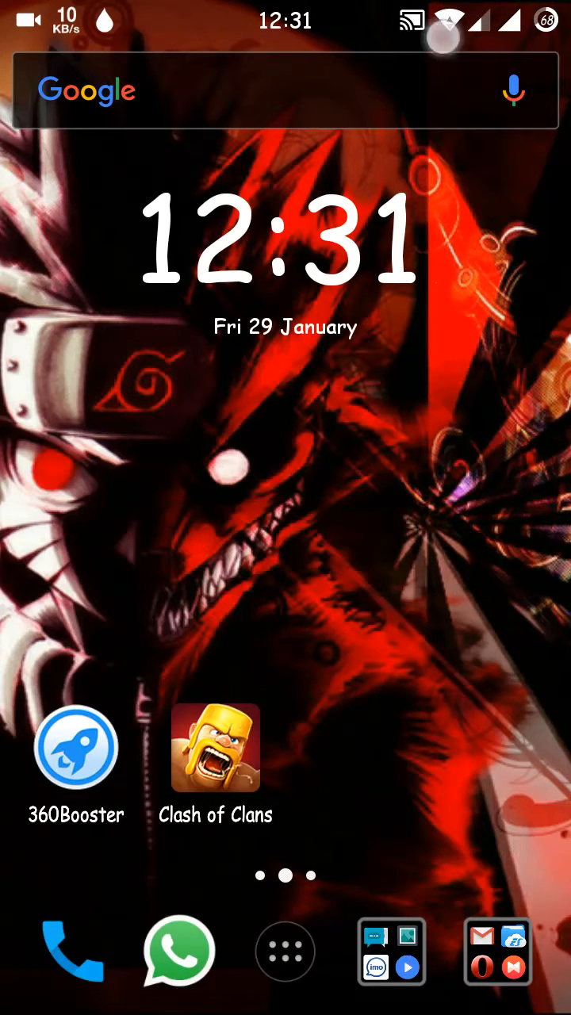
Check Battery usage from the shade's Settings — Android System 25%, Android OS 16%.
{"action": "scroll", "scroll_direction": "down", "scroll_amount": 3}
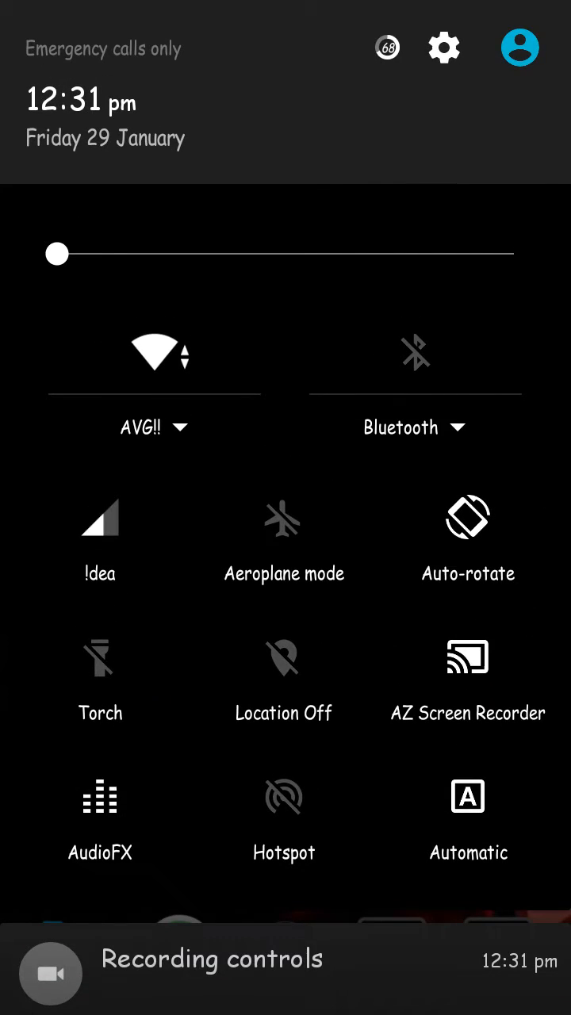
{"action": "left_click", "coordinate": [444, 48]}
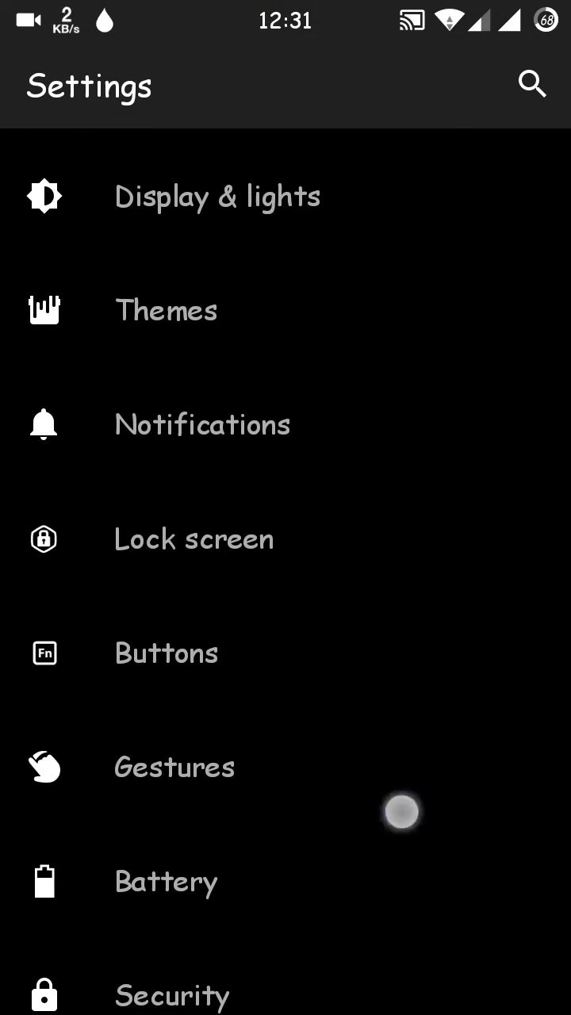
{"action": "scroll", "scroll_direction": "down", "scroll_amount": 3}
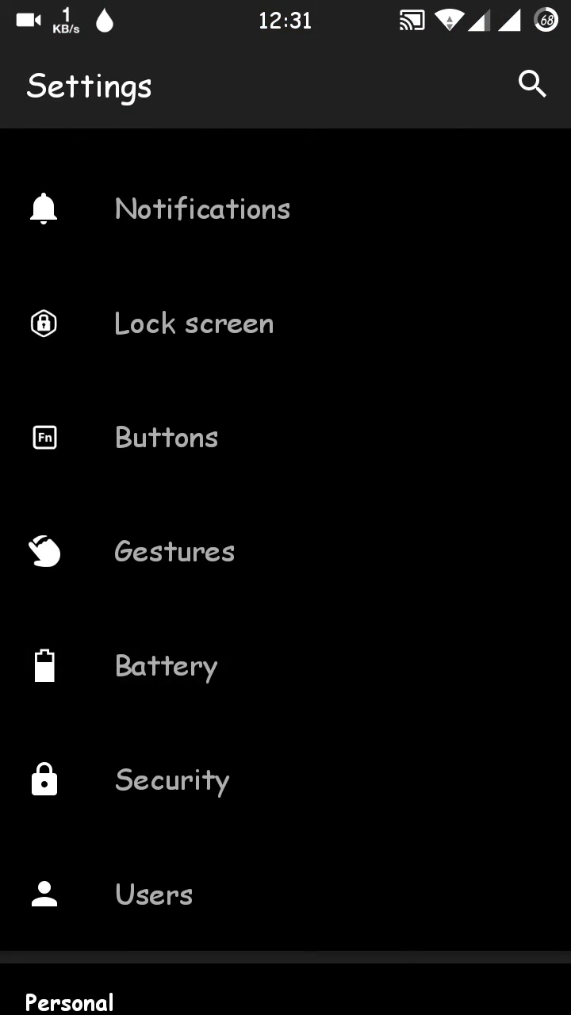
{"action": "left_click", "coordinate": [167, 666]}
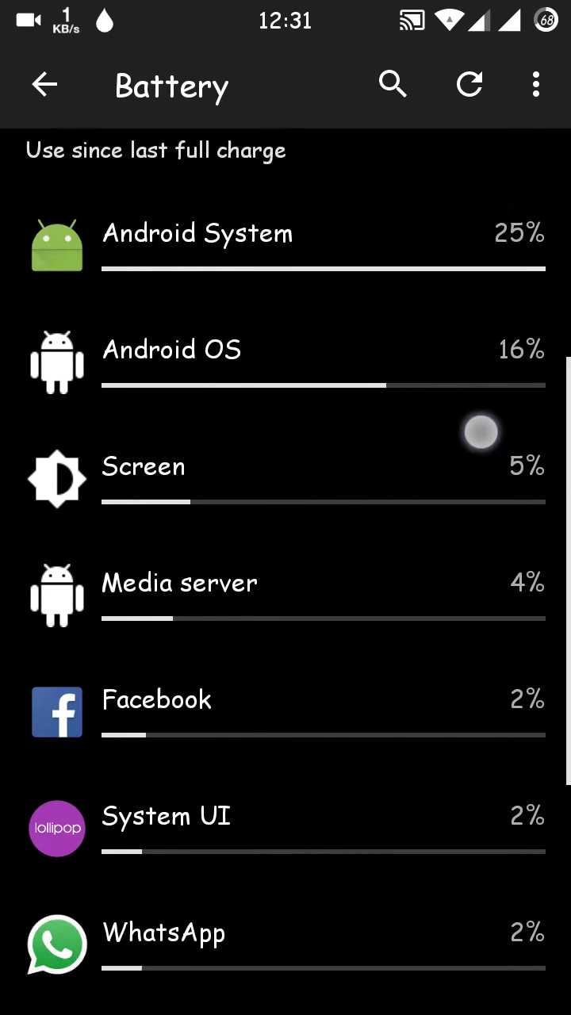
{"action": "scroll", "scroll_direction": "down", "scroll_amount": 3}
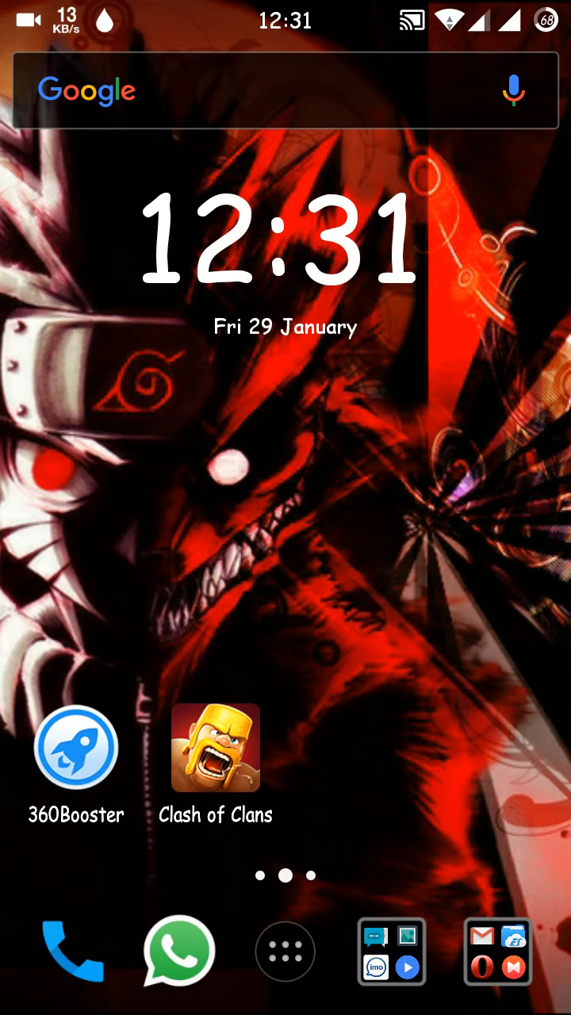
Review Greenify's hibernated apps and the App Analyzer background list.
{"action": "left_click", "coordinate": [286, 951]}
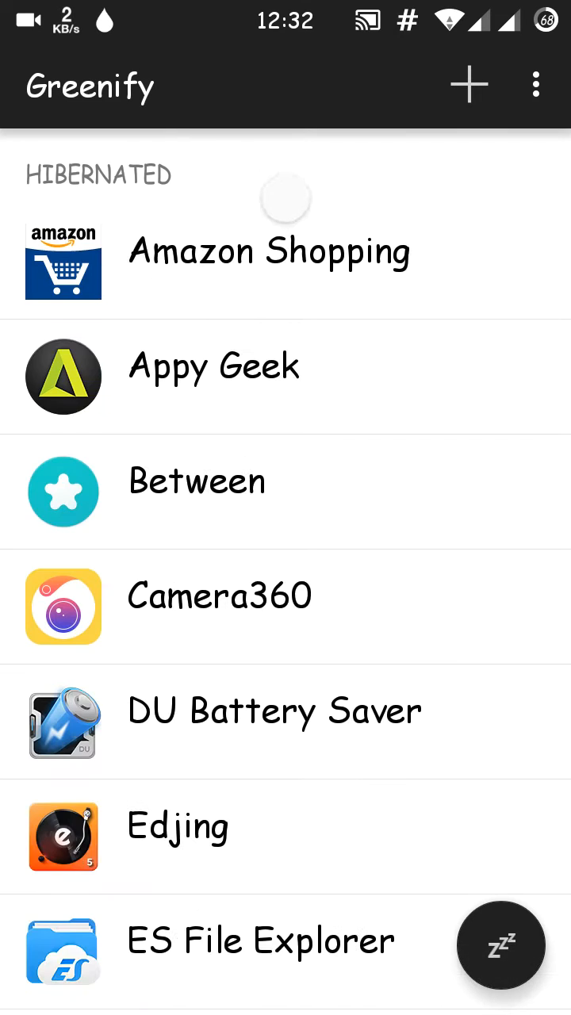
{"action": "left_click", "coordinate": [501, 945]}
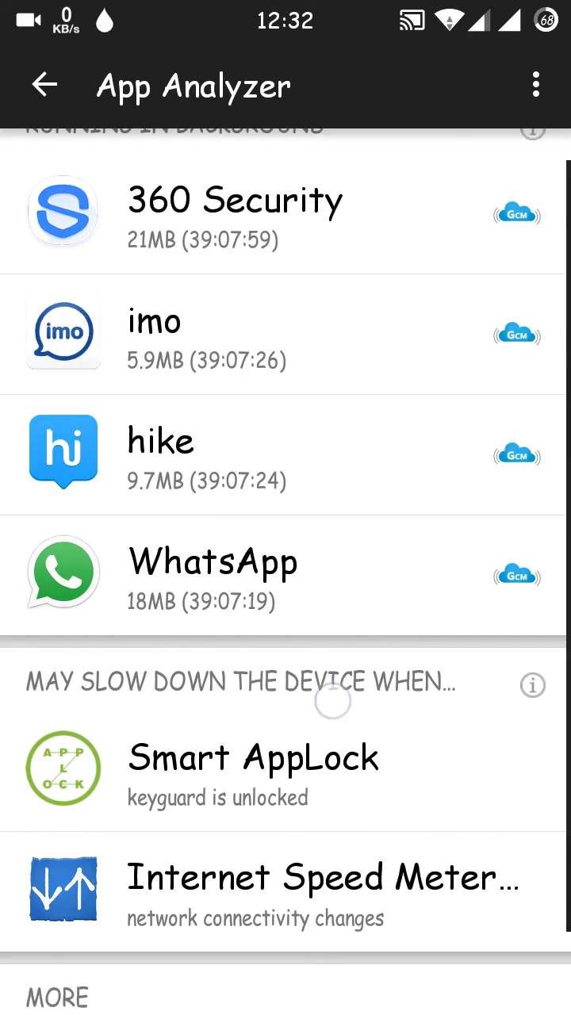
{"action": "scroll", "scroll_direction": "down", "scroll_amount": 3}
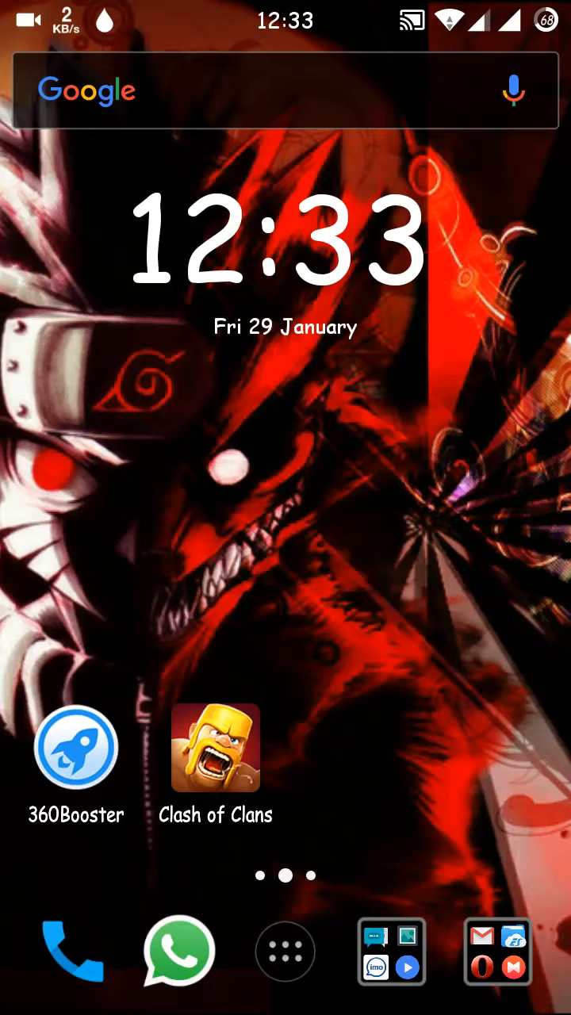
Hibernate from the home-screen shortcut, which reports no apps need it.
{"action": "left_click", "coordinate": [285, 952]}
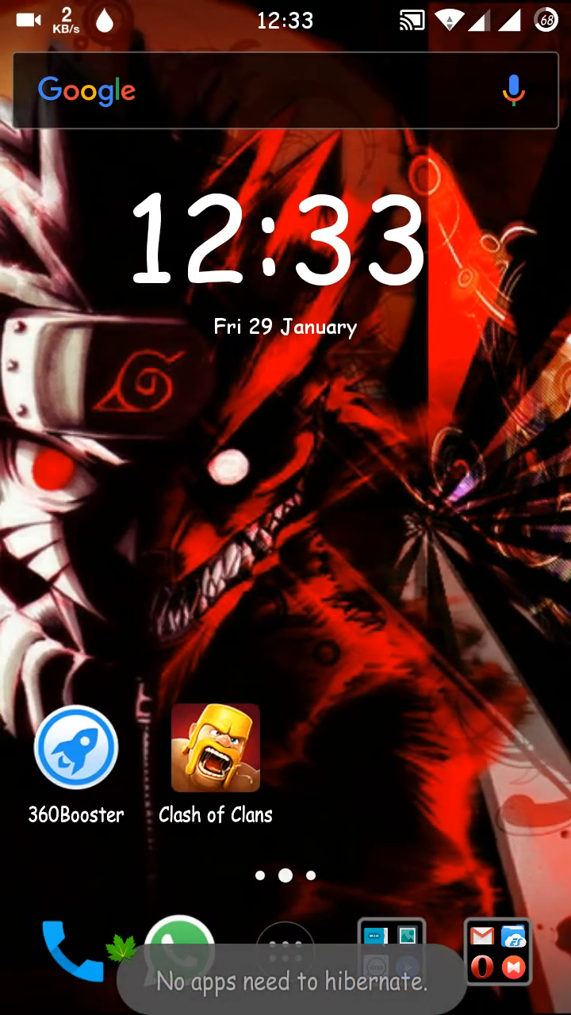
{"action": "scroll", "scroll_direction": "left", "scroll_amount": 3}
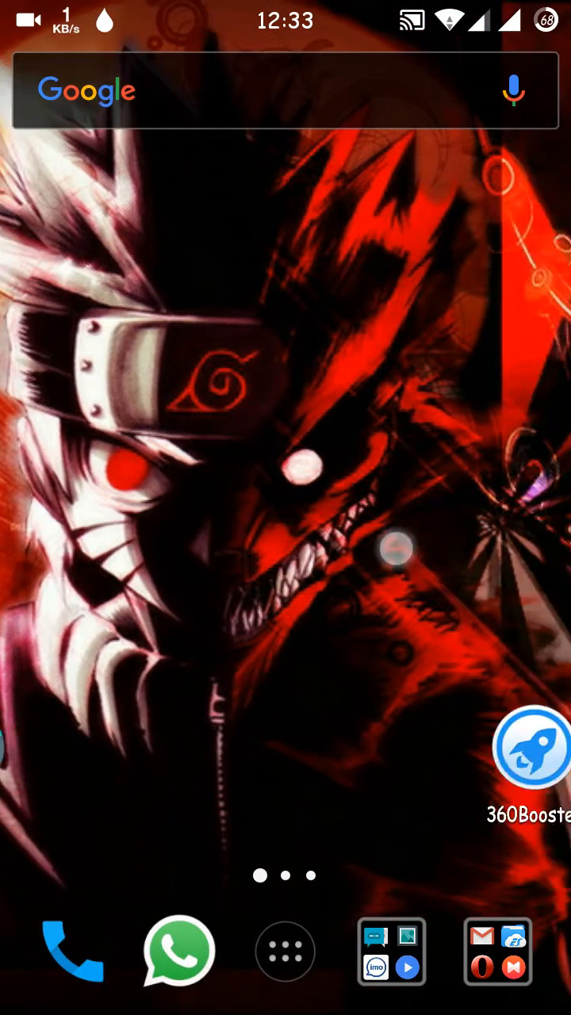
Show the Clock alarm list with the 6:20, 7:10 and 8:15 am alarms, all off.
{"action": "scroll", "scroll_direction": "left", "scroll_amount": 3}
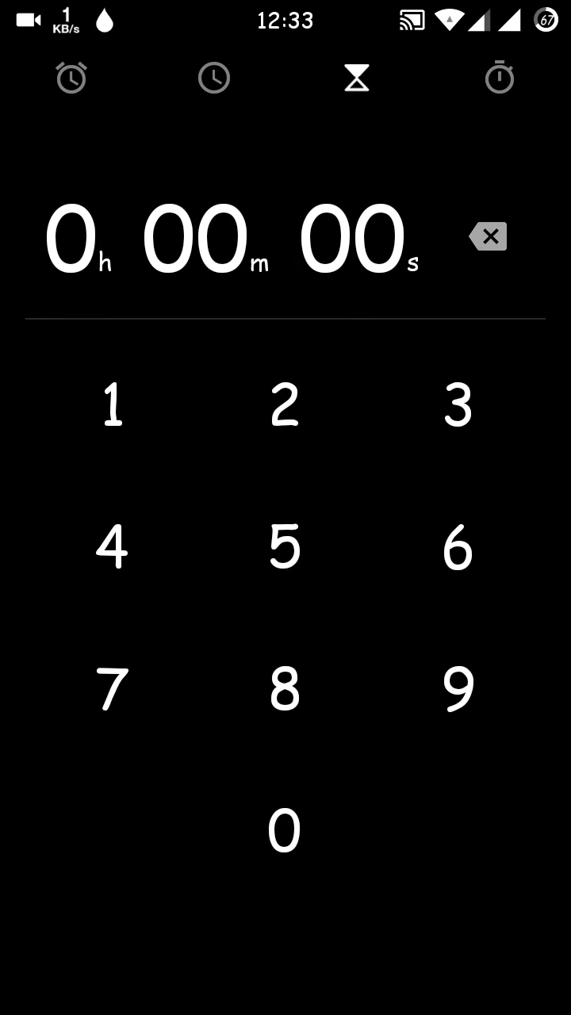
{"action": "left_click", "coordinate": [69, 77]}
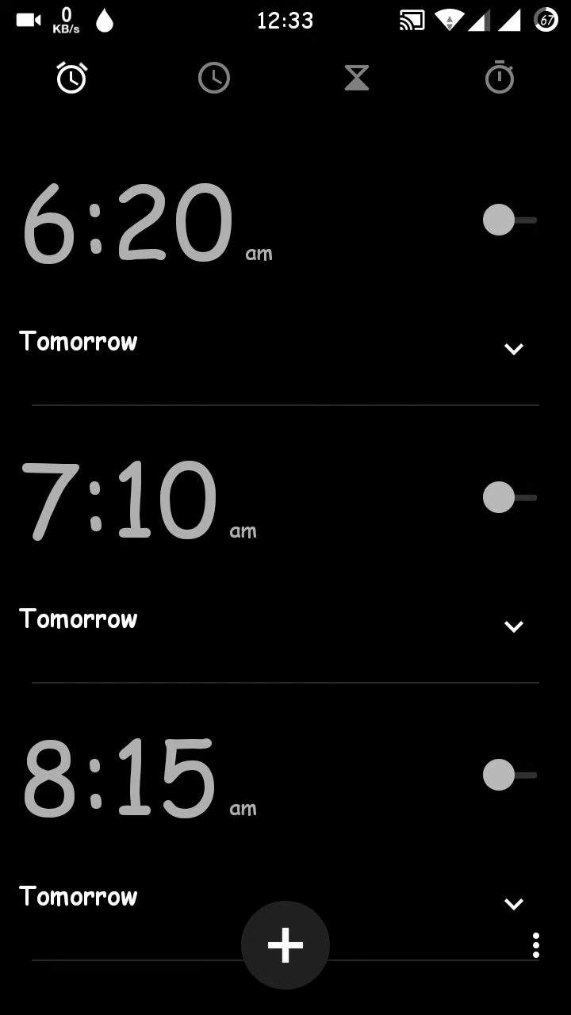